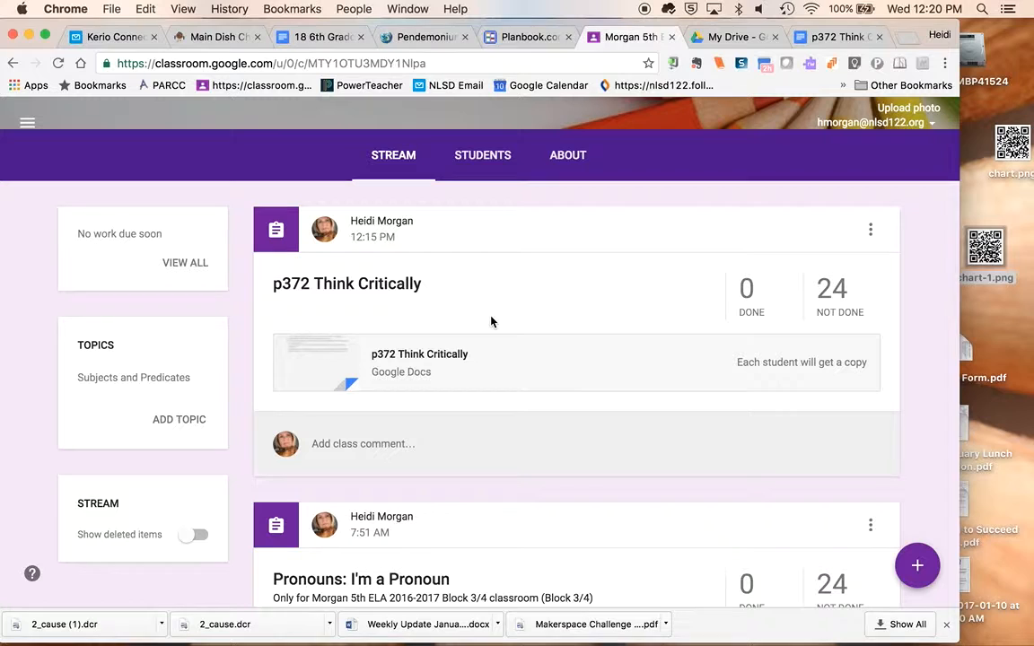
Reveal the new-post options from the + button on the class stream
click(917, 565)
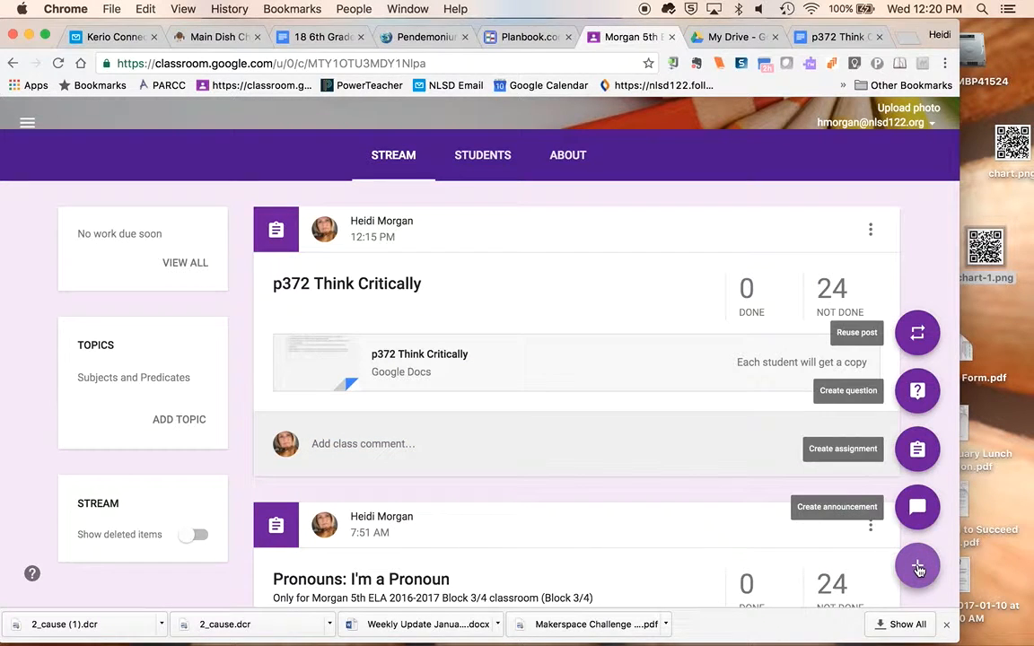
mouse_move(916, 449)
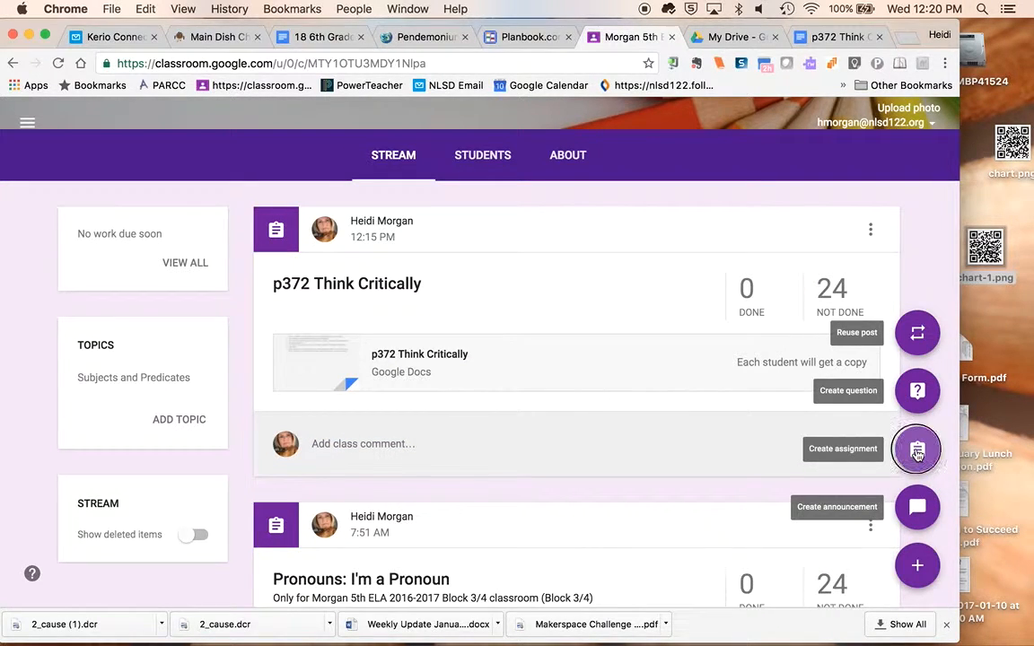
Start a new assignment and address it to chosen students instead of All students
click(916, 448)
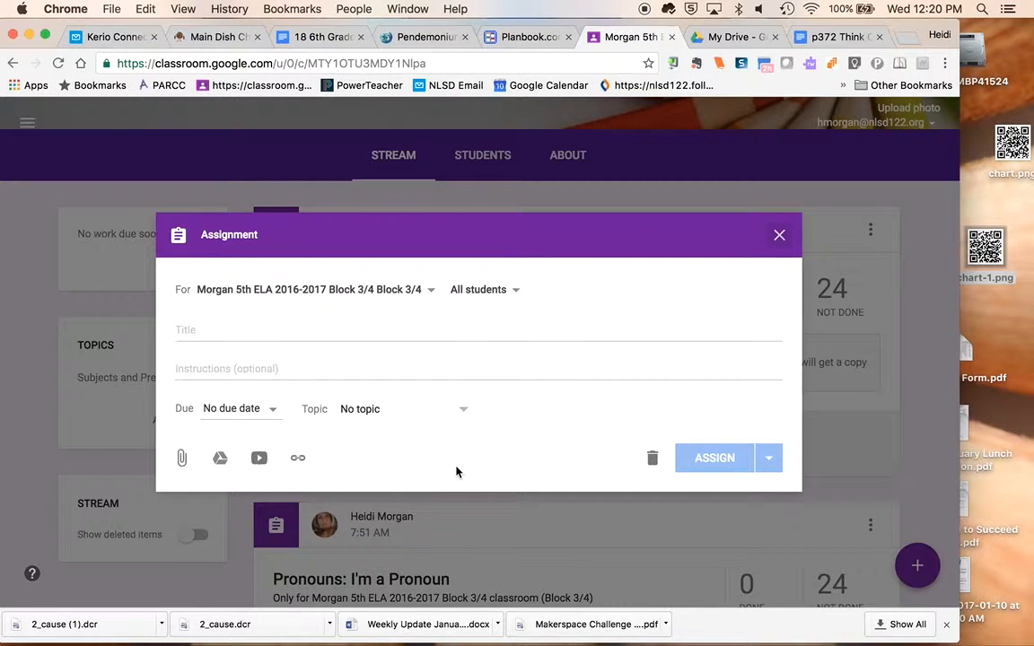
mouse_move(463, 260)
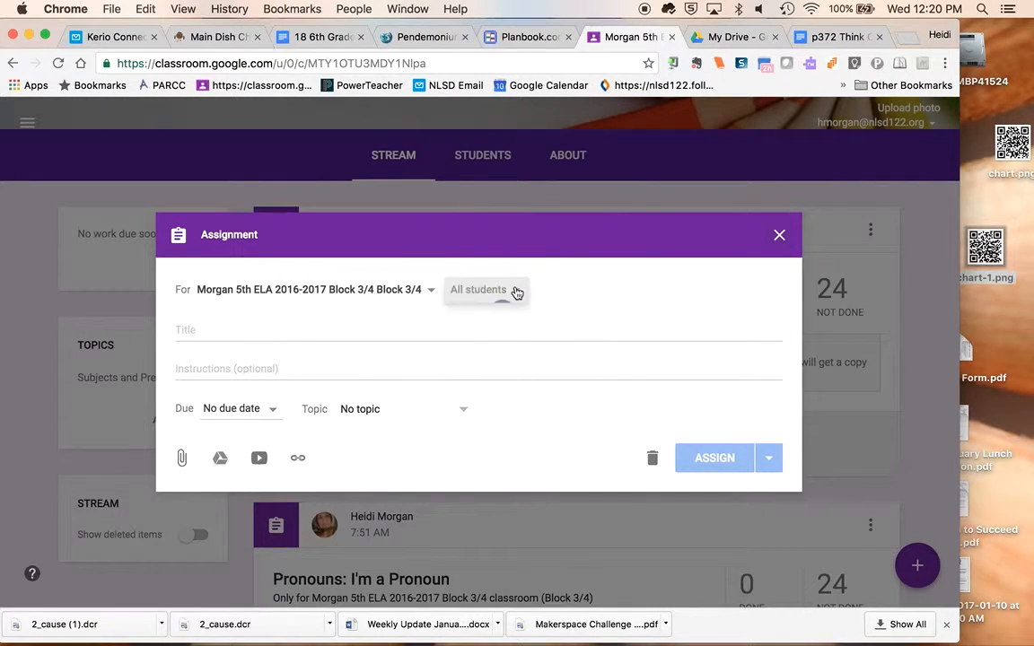
click(478, 289)
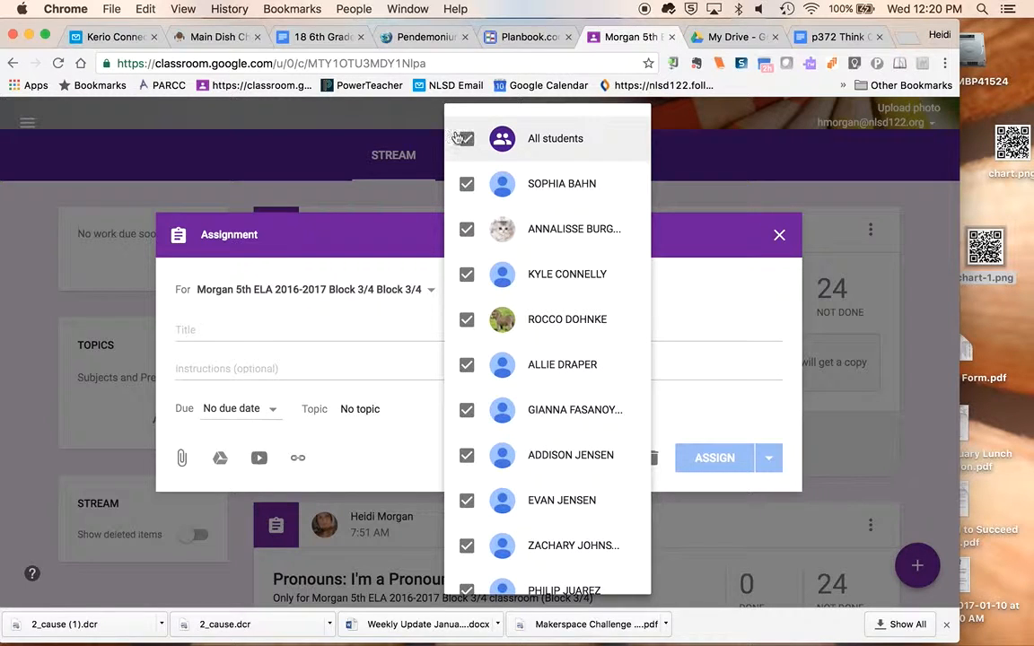
click(467, 139)
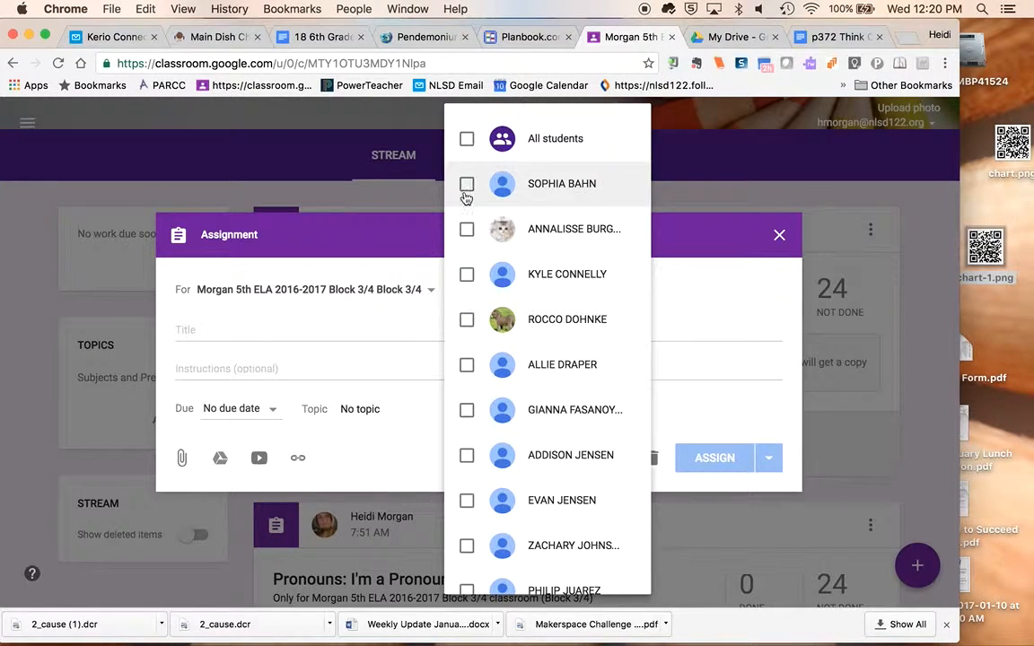
click(466, 184)
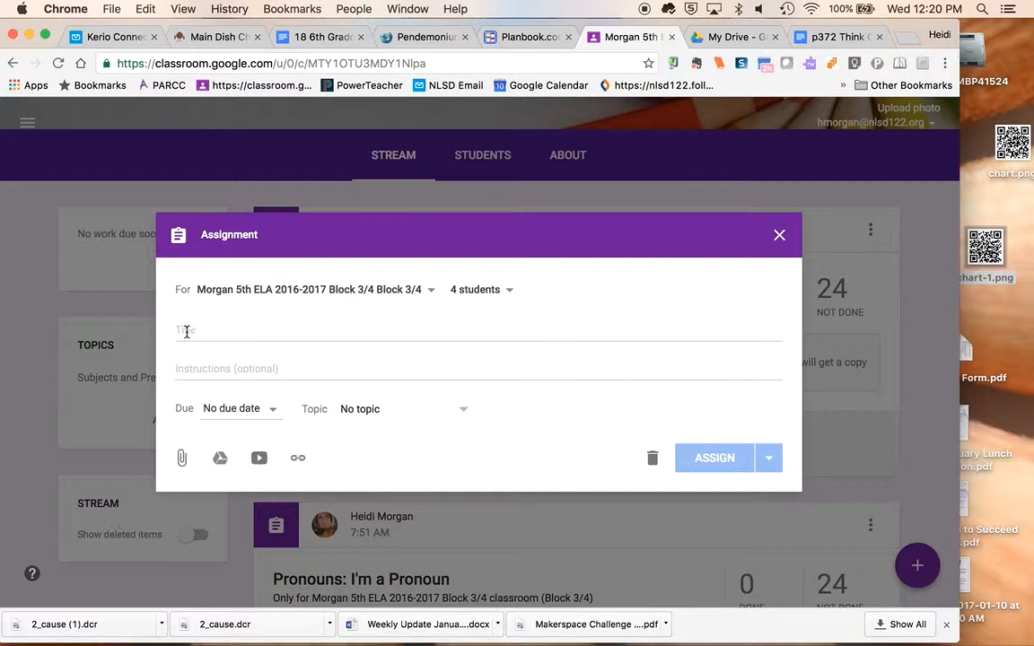
Title the assignment 'Think Critically'
text(Think Critically)
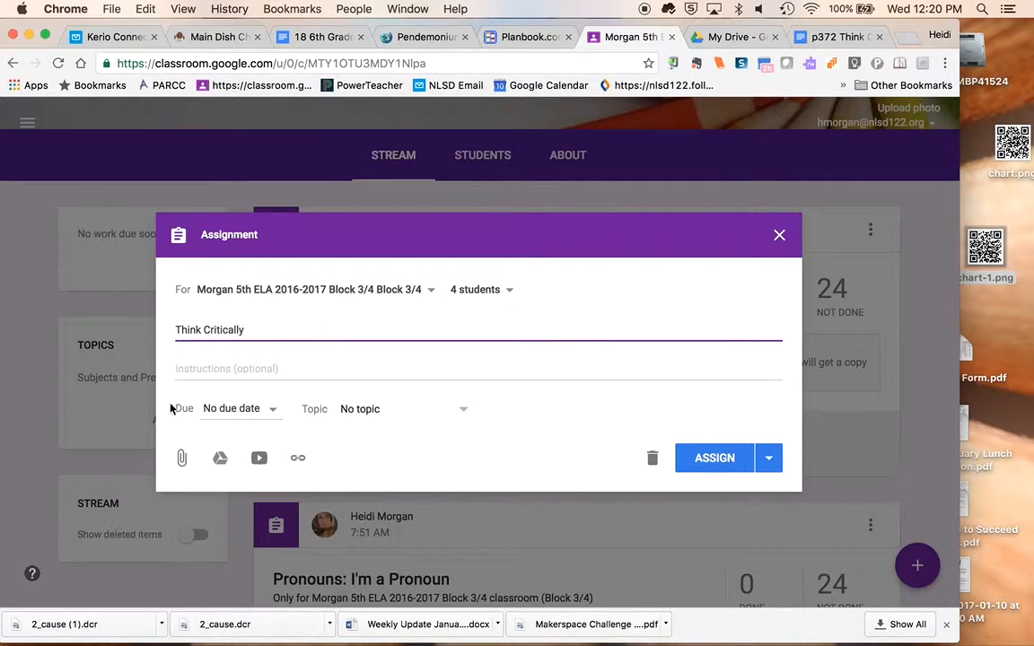
click(219, 458)
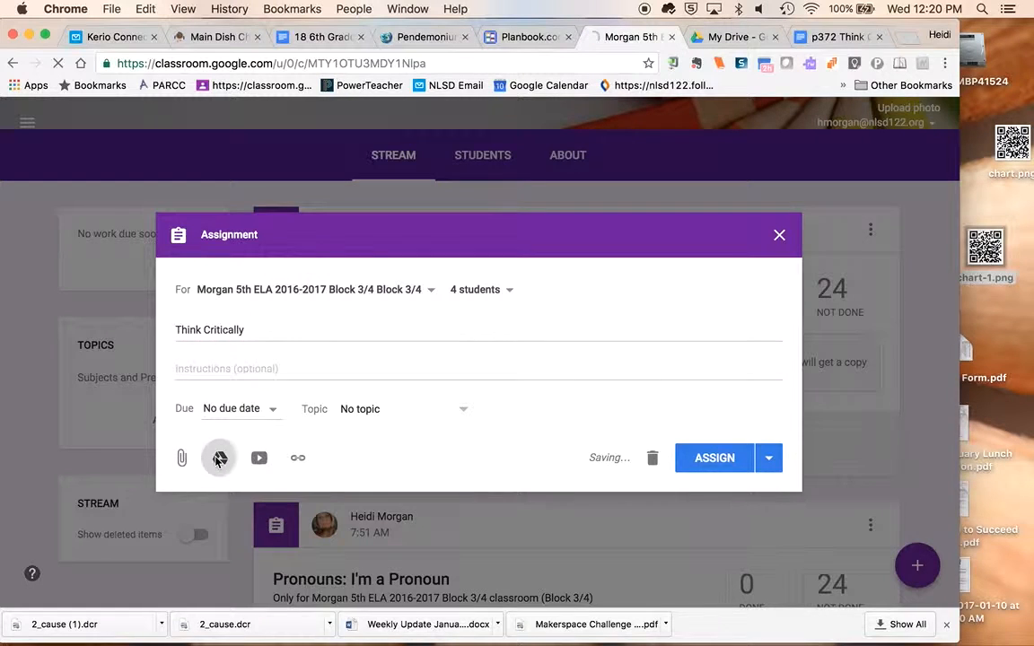
Attach the '[Template] p372 Think Critically' doc from Google Drive
click(219, 458)
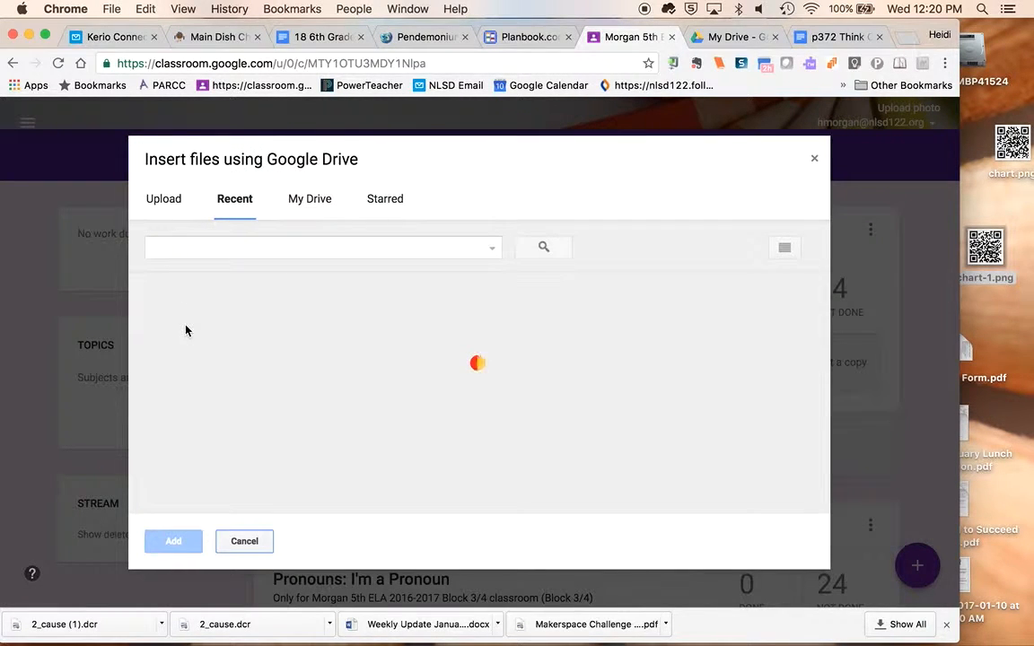
click(222, 380)
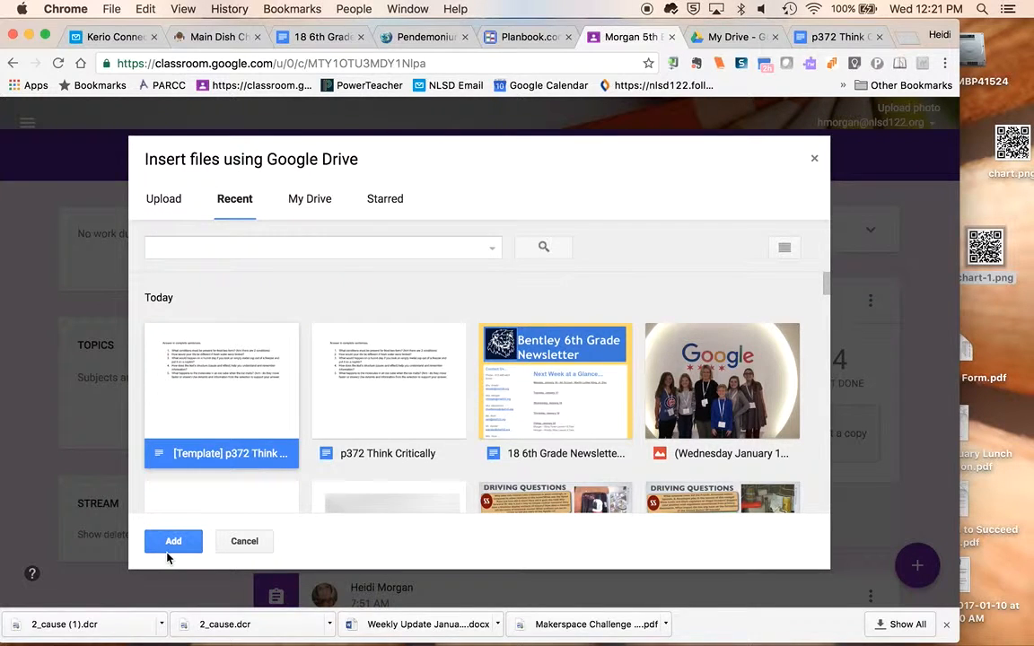
click(172, 540)
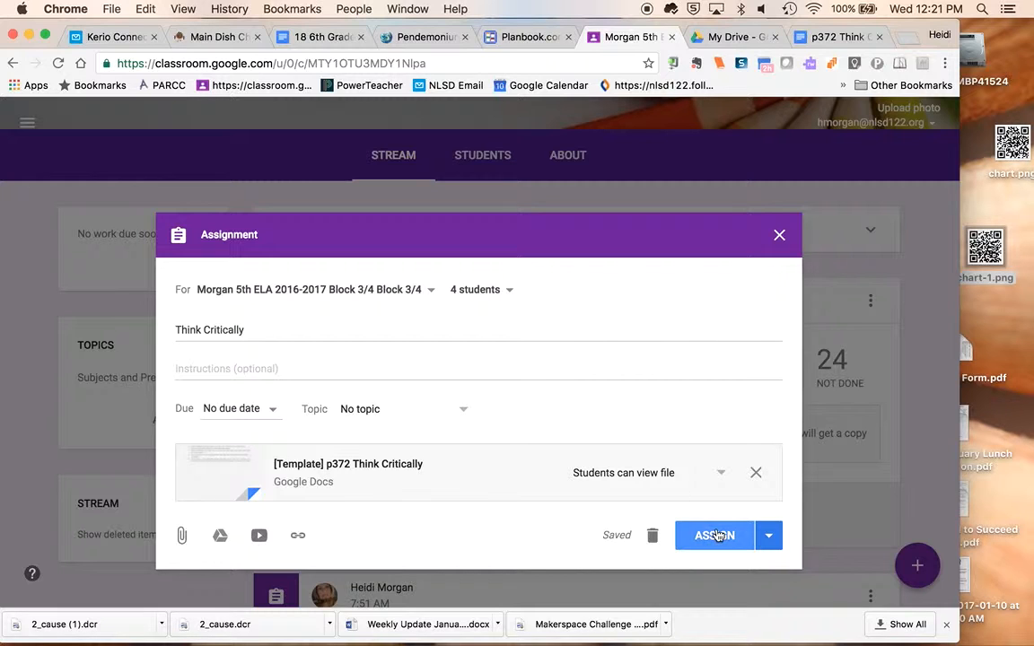
Assign the Think Critically assignment to the four students
click(715, 535)
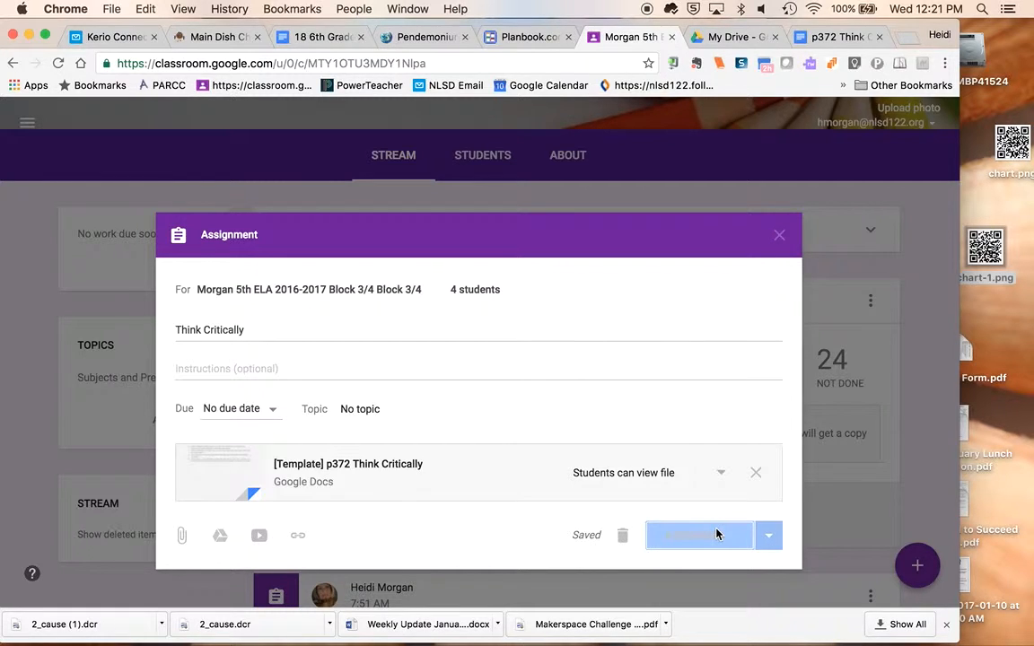
click(699, 535)
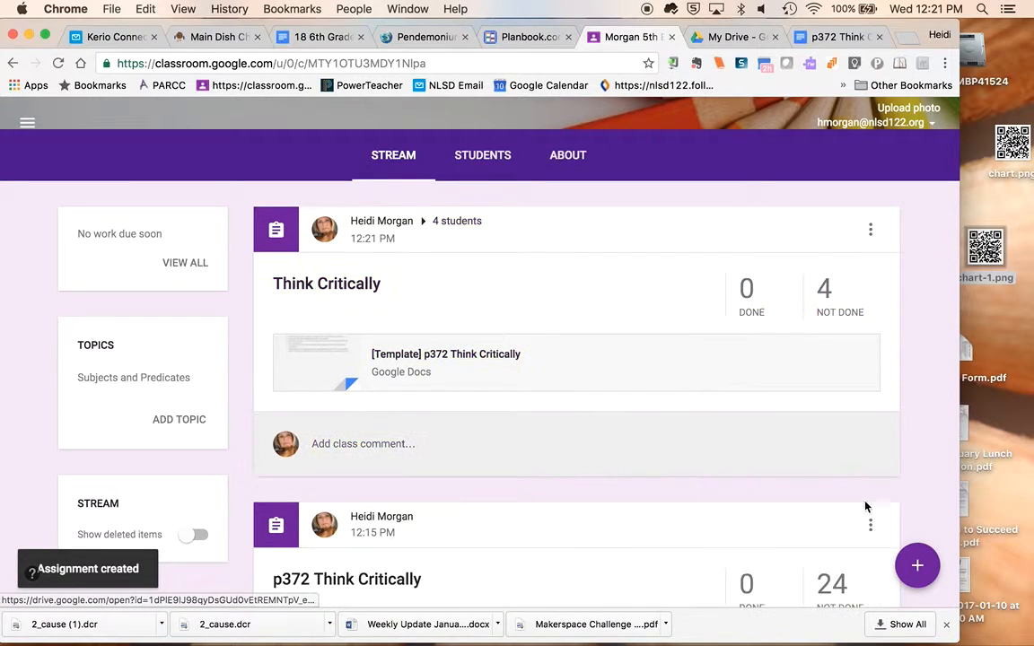
Start a second assignment titled 'Think Critically' and reveal its student recipient list
click(917, 565)
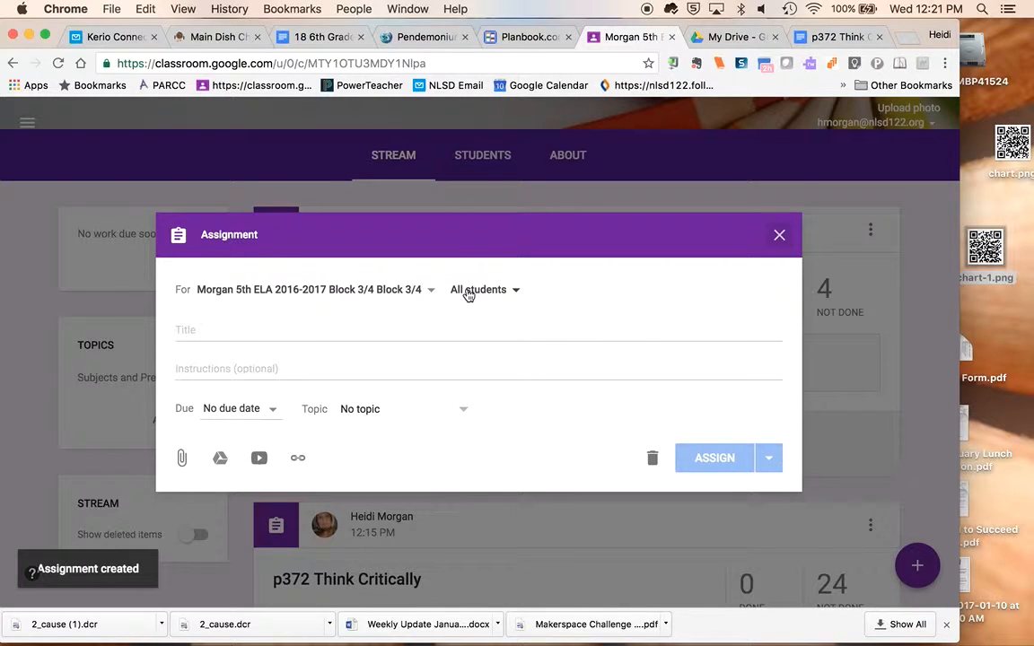
text(Think)
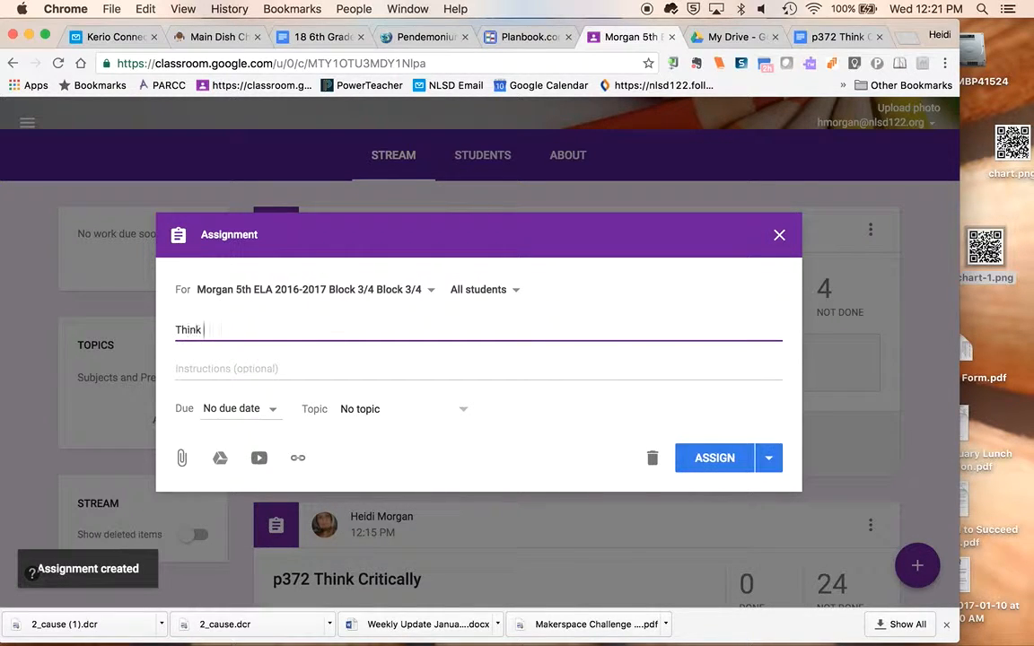
text(Critically)
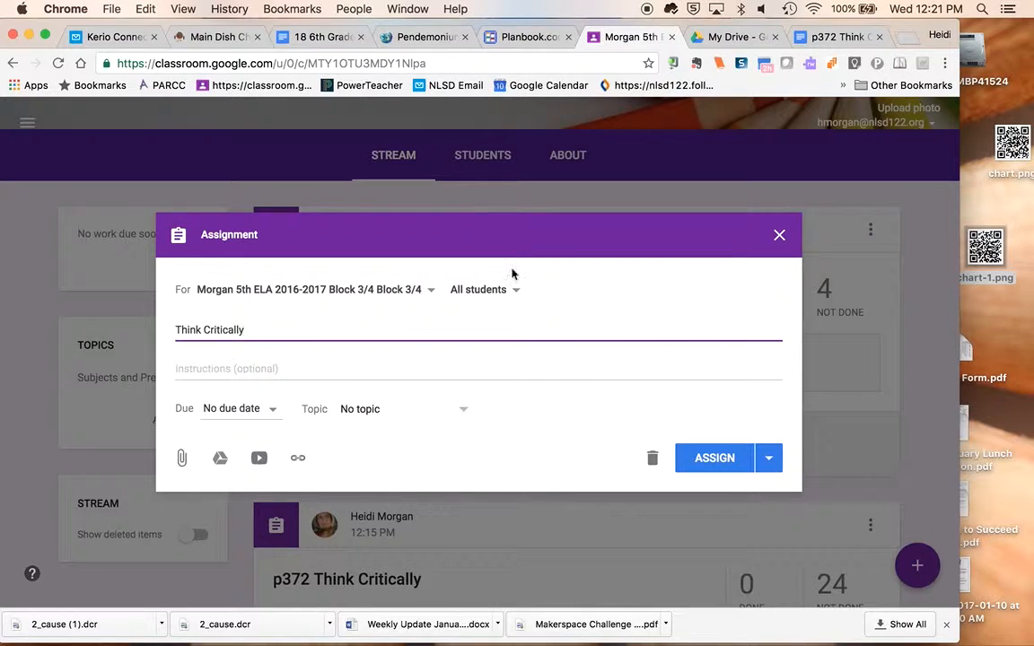
click(484, 289)
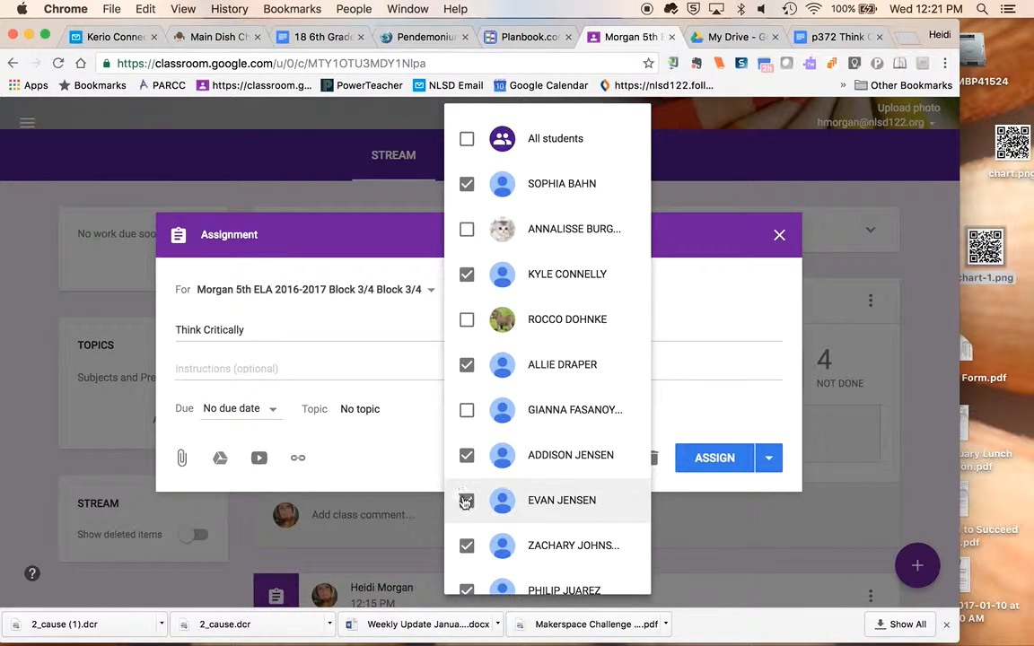
Exclude a student who already received the first assignment from the second one
click(467, 500)
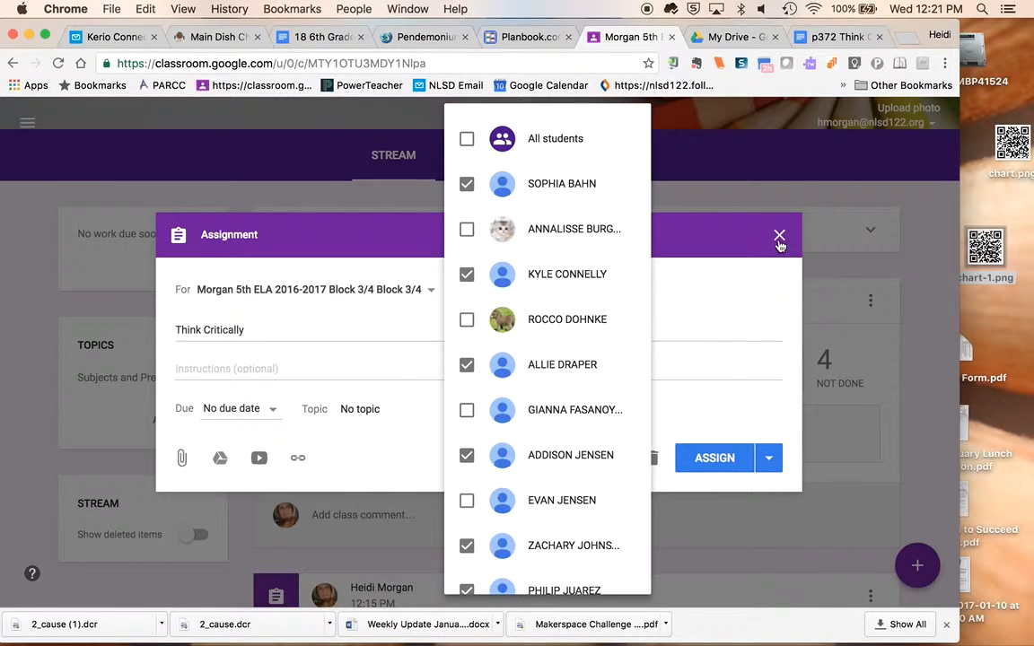
mouse_move(671, 337)
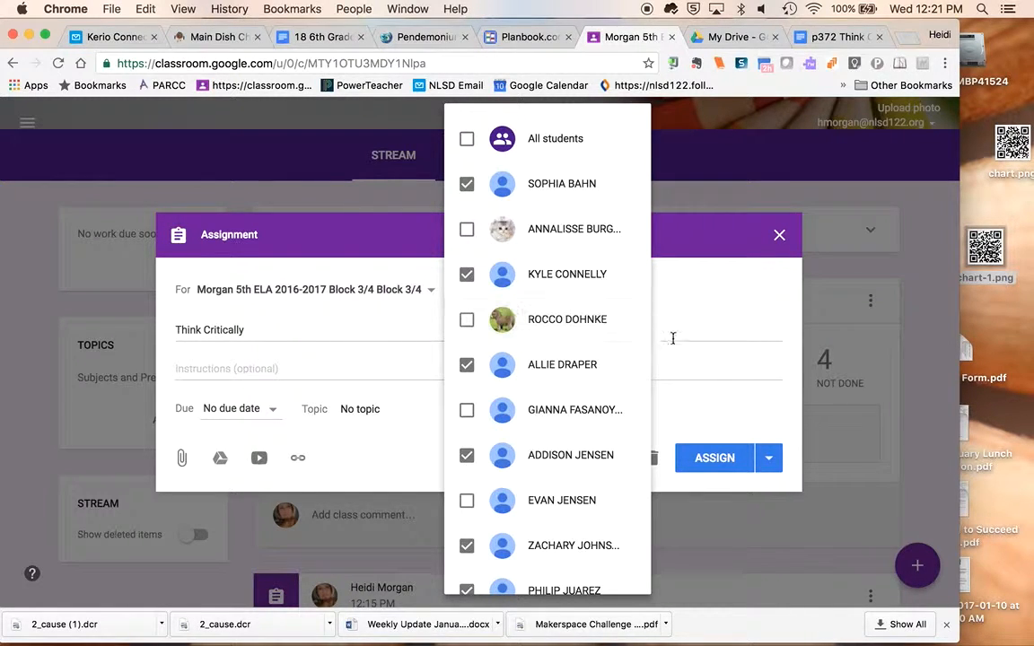